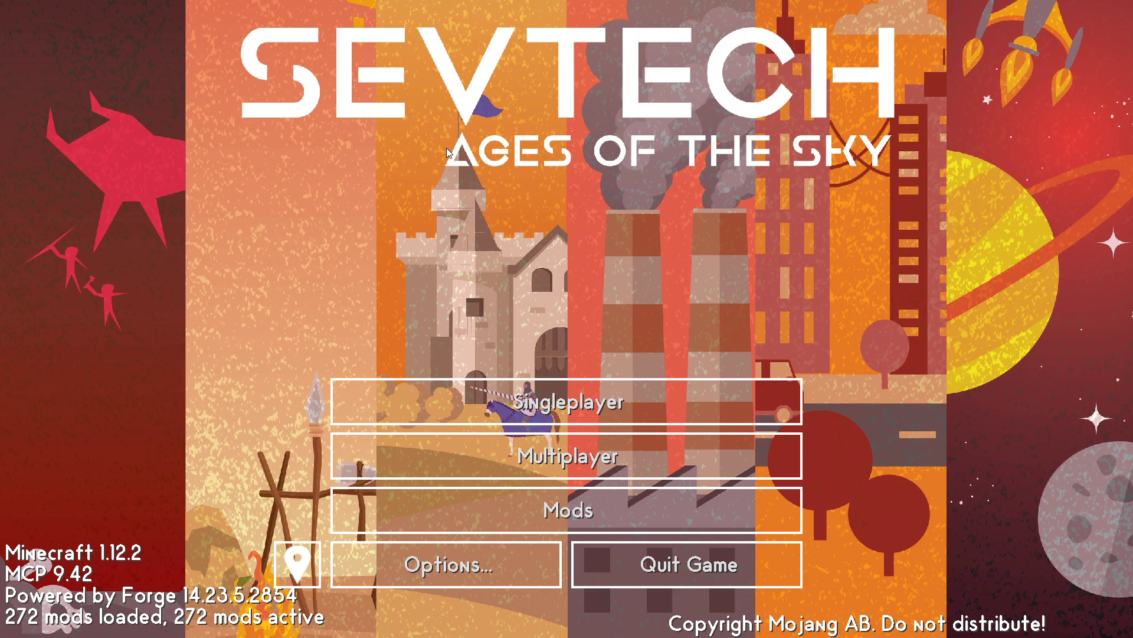
mouse_move(479, 125)
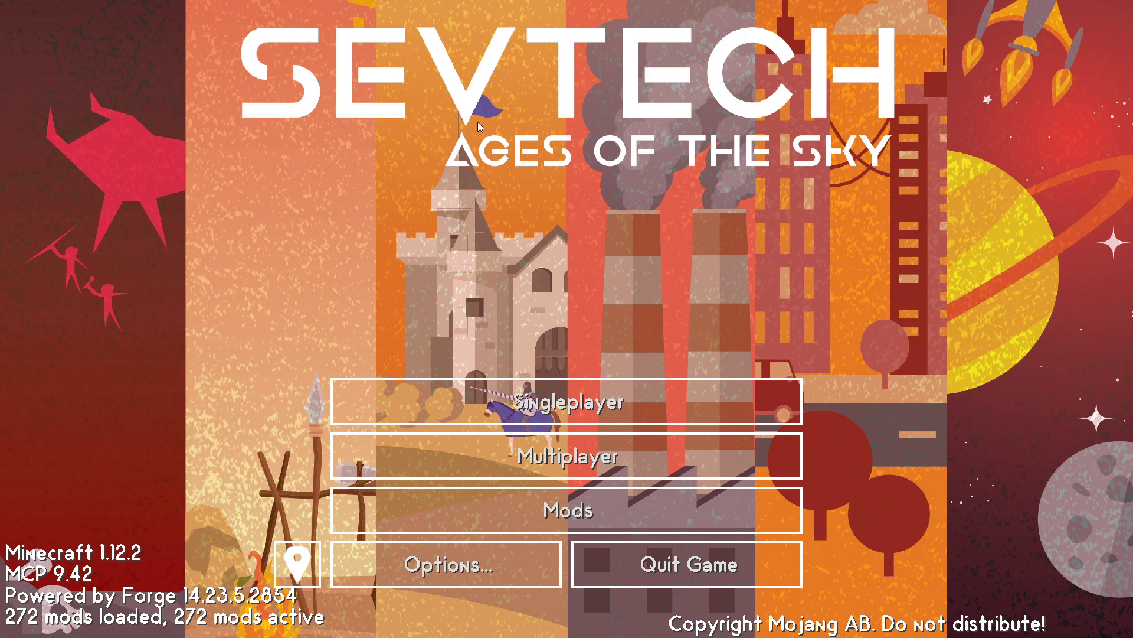
mouse_move(439, 115)
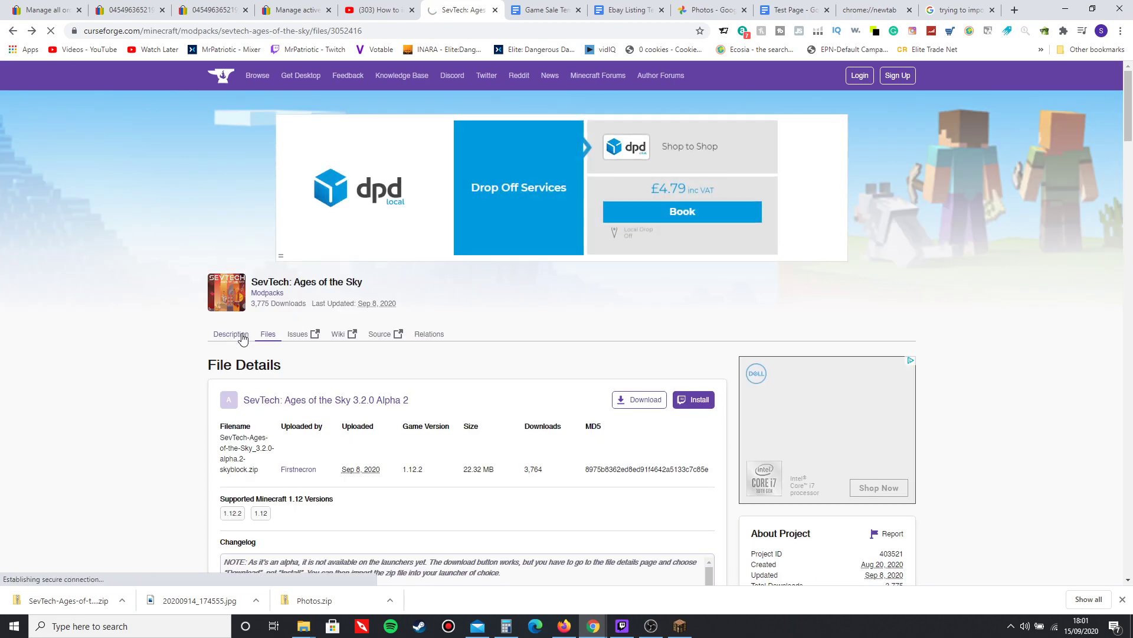
Search Google for 'sev tech ages of the sky curseforge' to reach the modpack's CurseForge page.
click(230, 333)
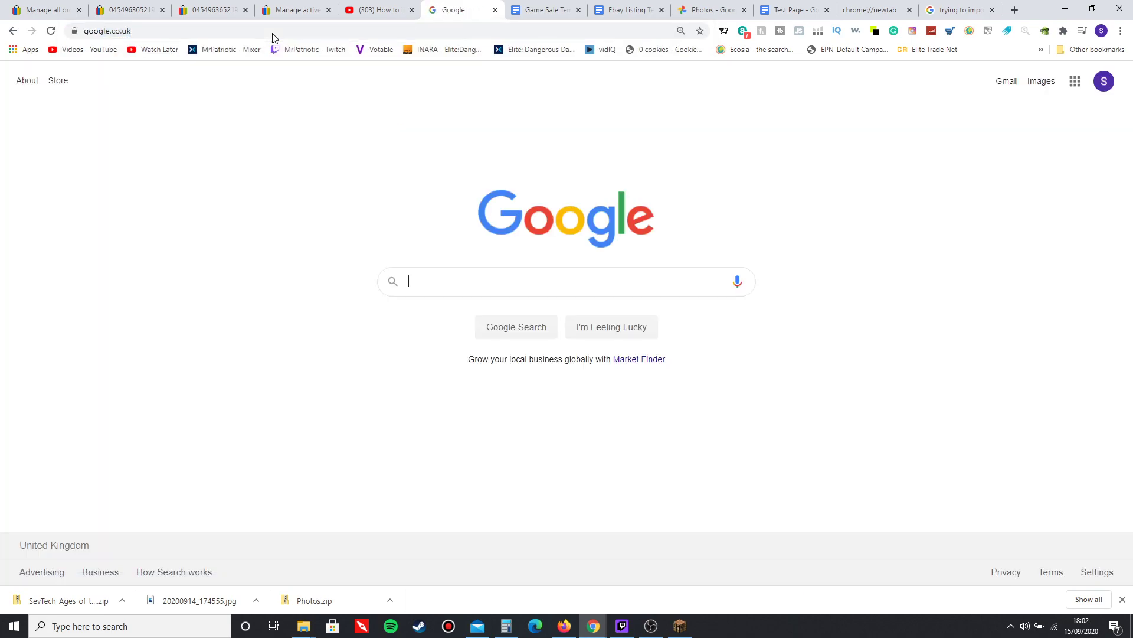
text(s)
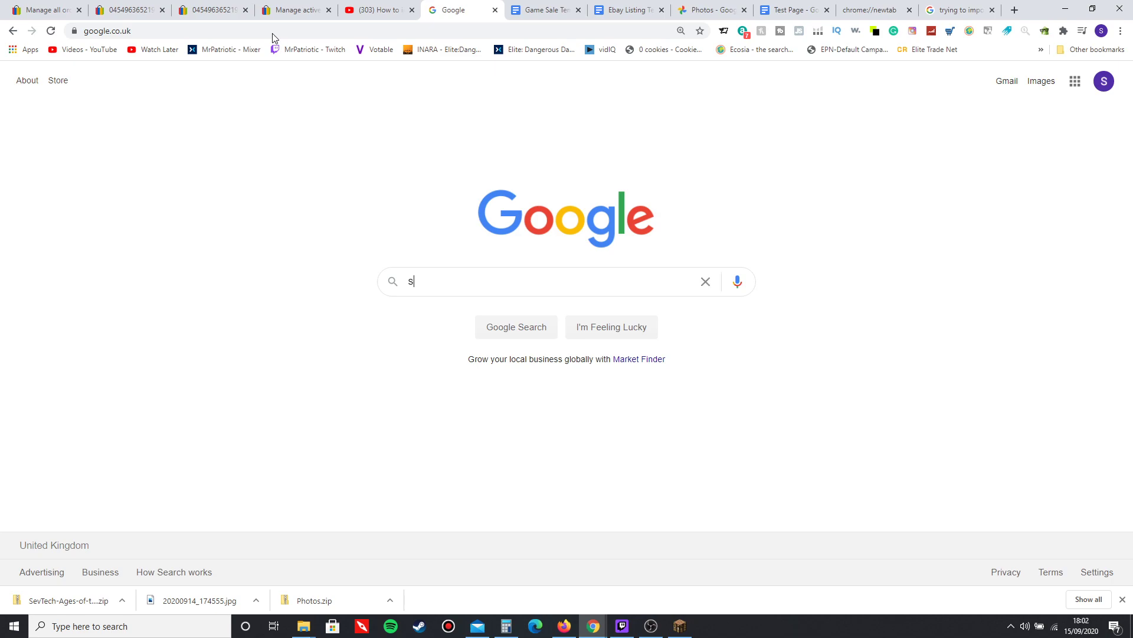
text(ev tech ages of the sky cuur)
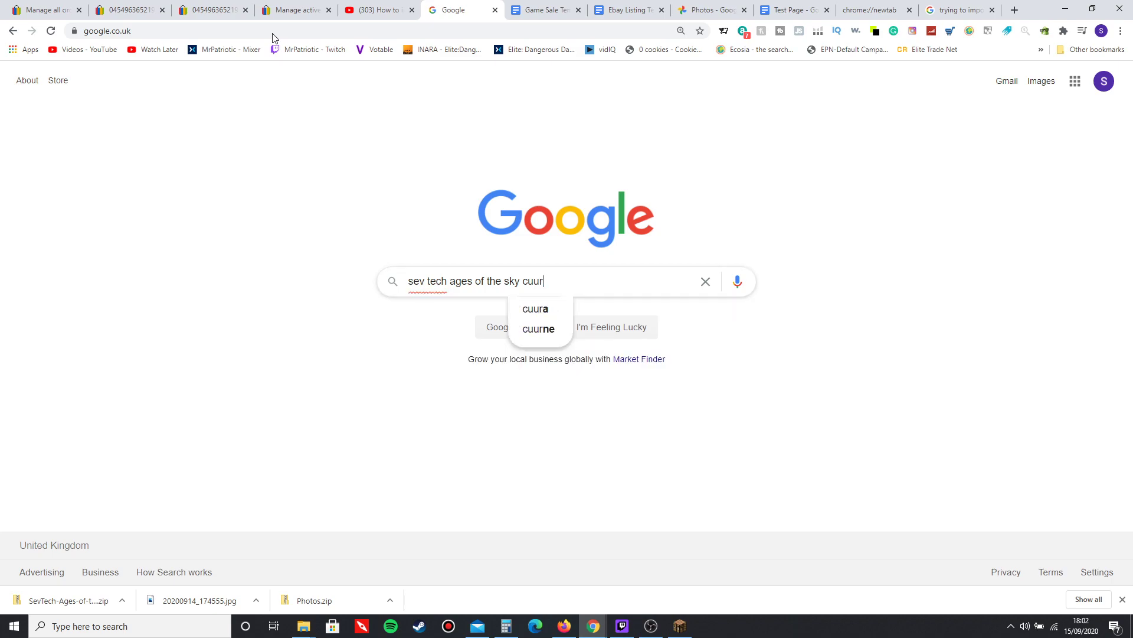
text(s)
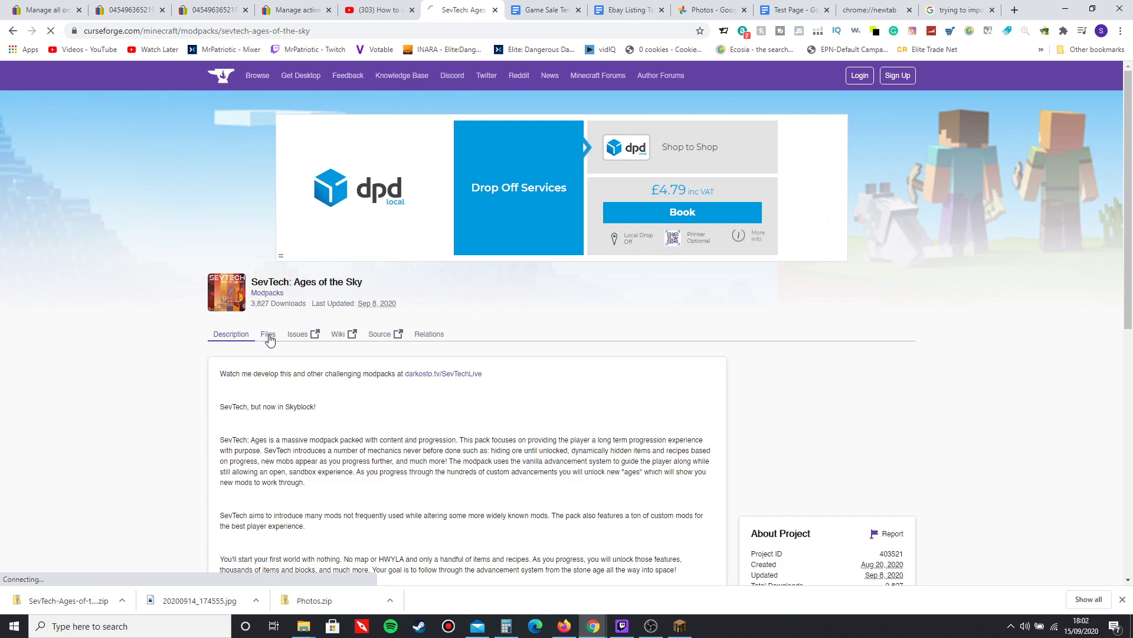
Download the SevTech: Ages of the Sky 3.2.0 Alpha 2 zip from Files, then switch to the Twitch launcher.
click(267, 333)
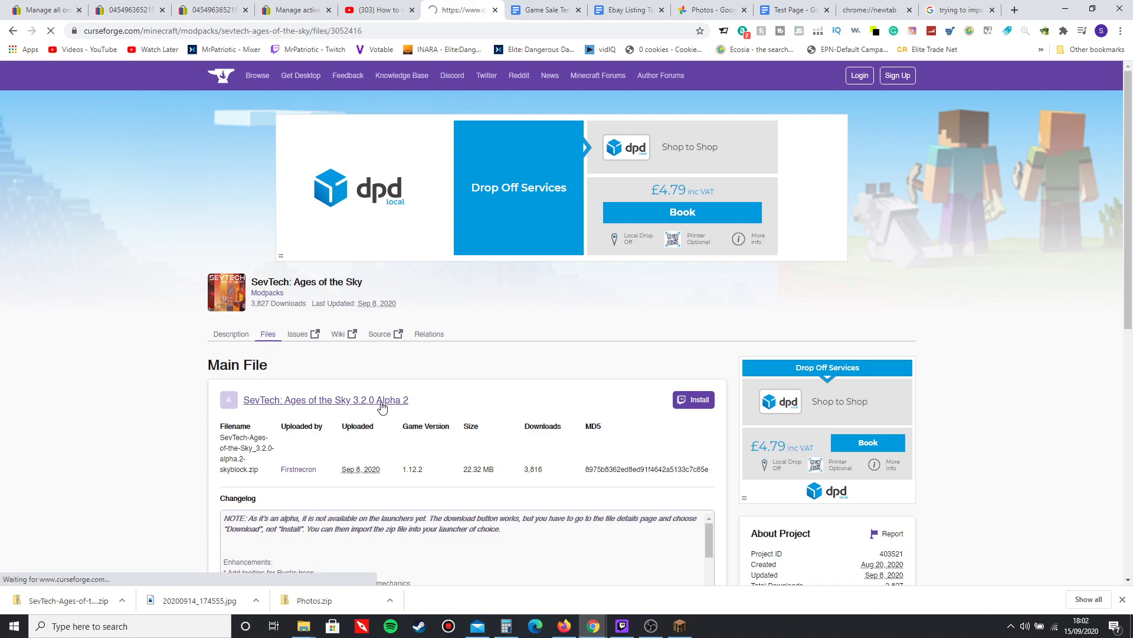
click(326, 401)
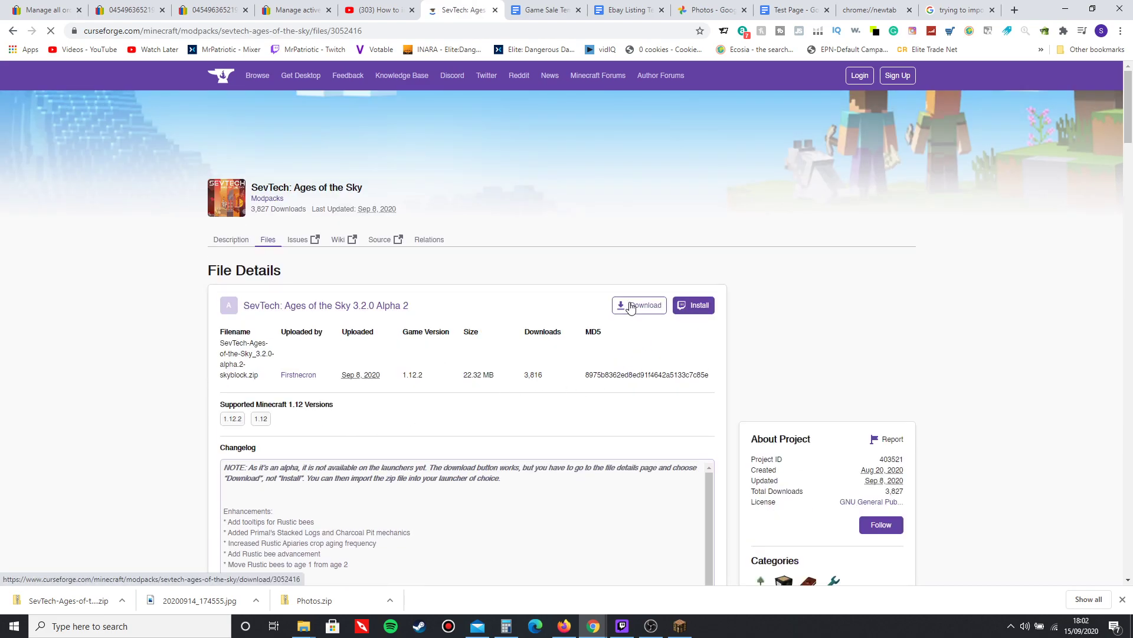
click(639, 304)
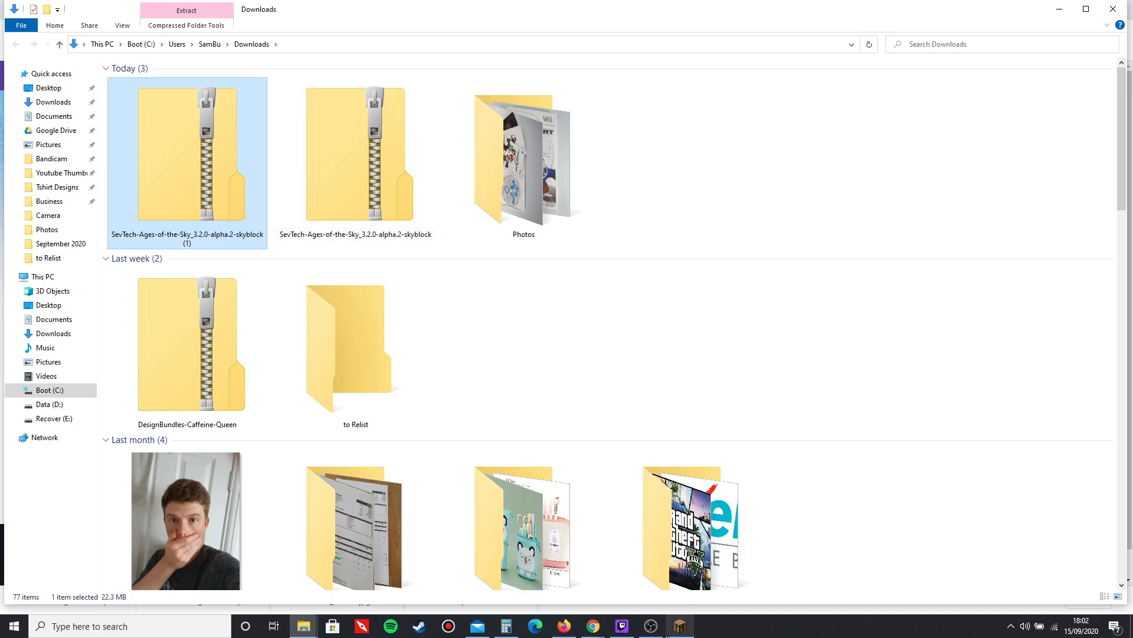
click(621, 625)
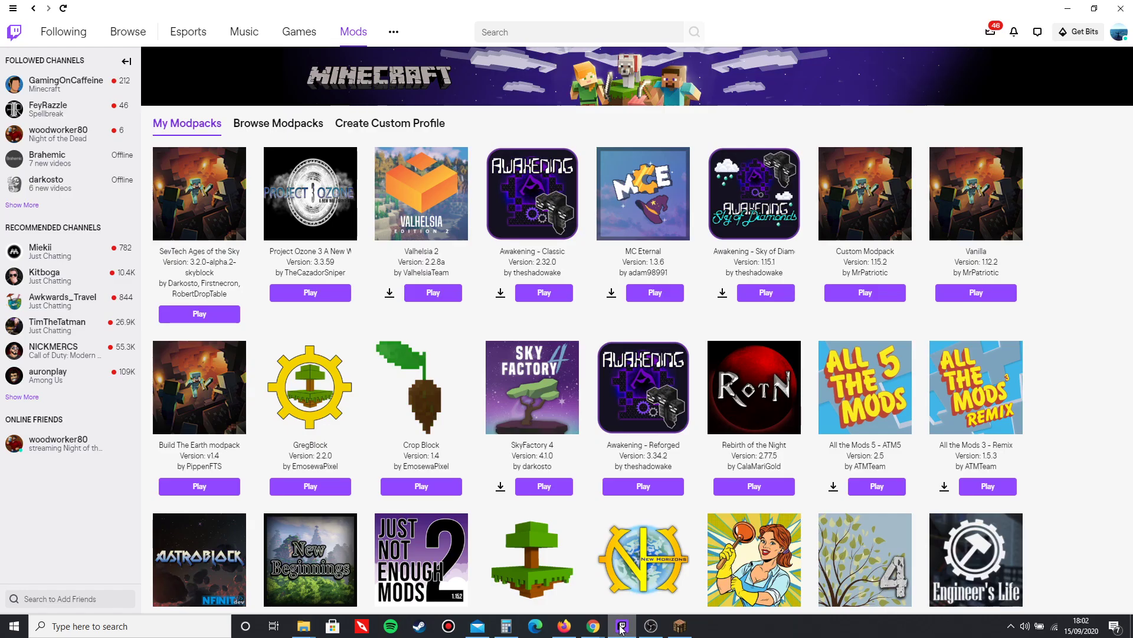
mouse_move(612, 612)
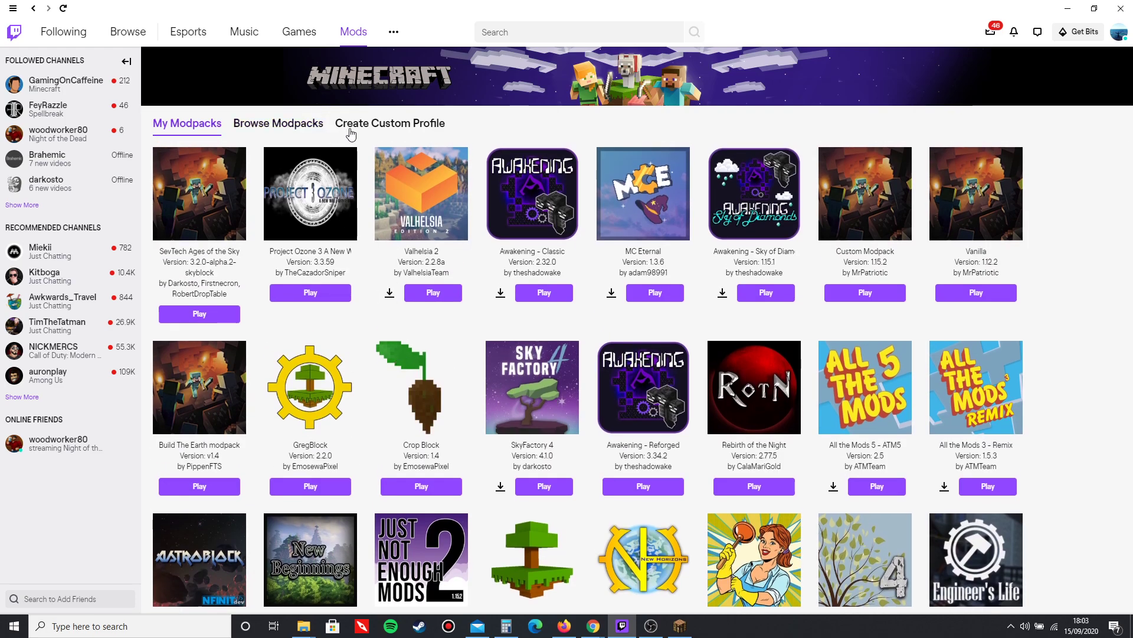
Import the downloaded SevTech 3.2.0 Alpha 2 zip from Downloads as a new custom profile.
click(389, 123)
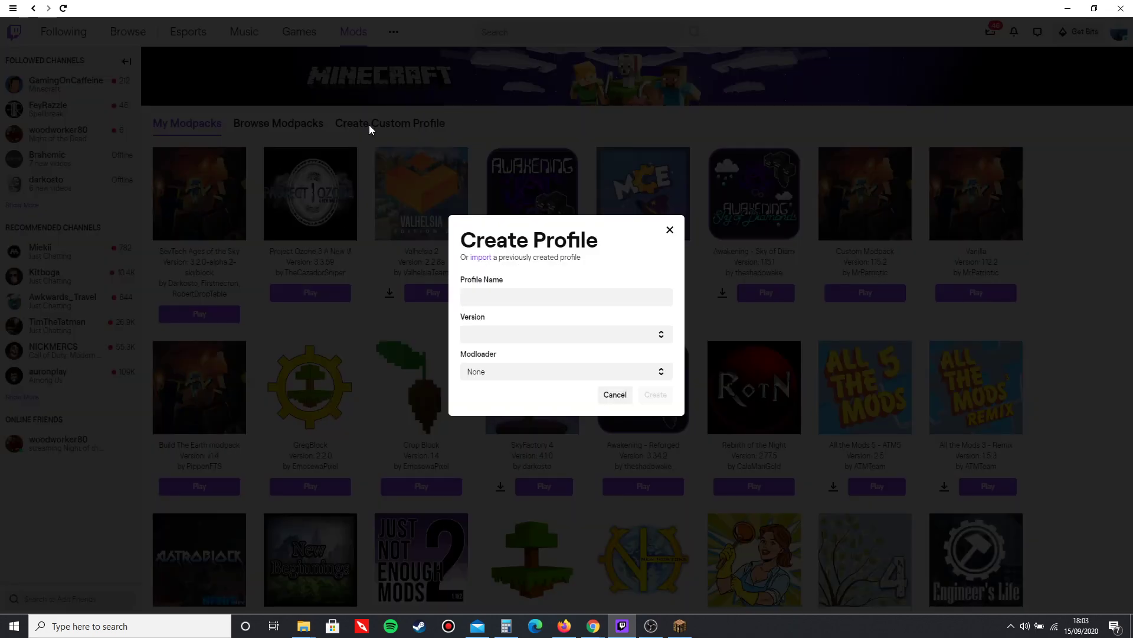
click(614, 394)
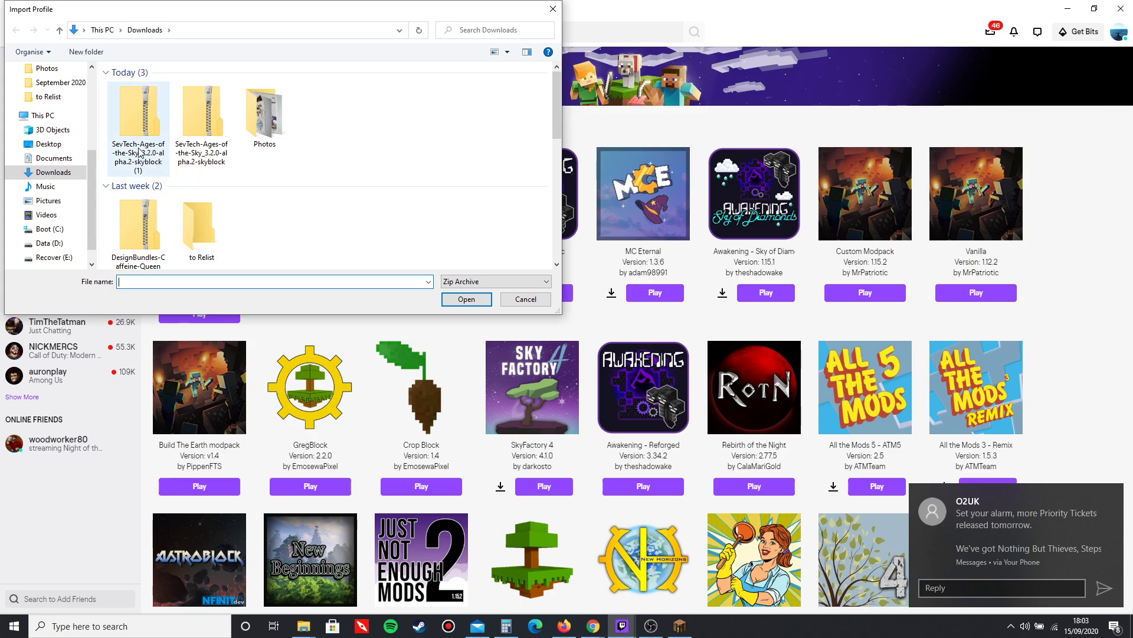
click(137, 112)
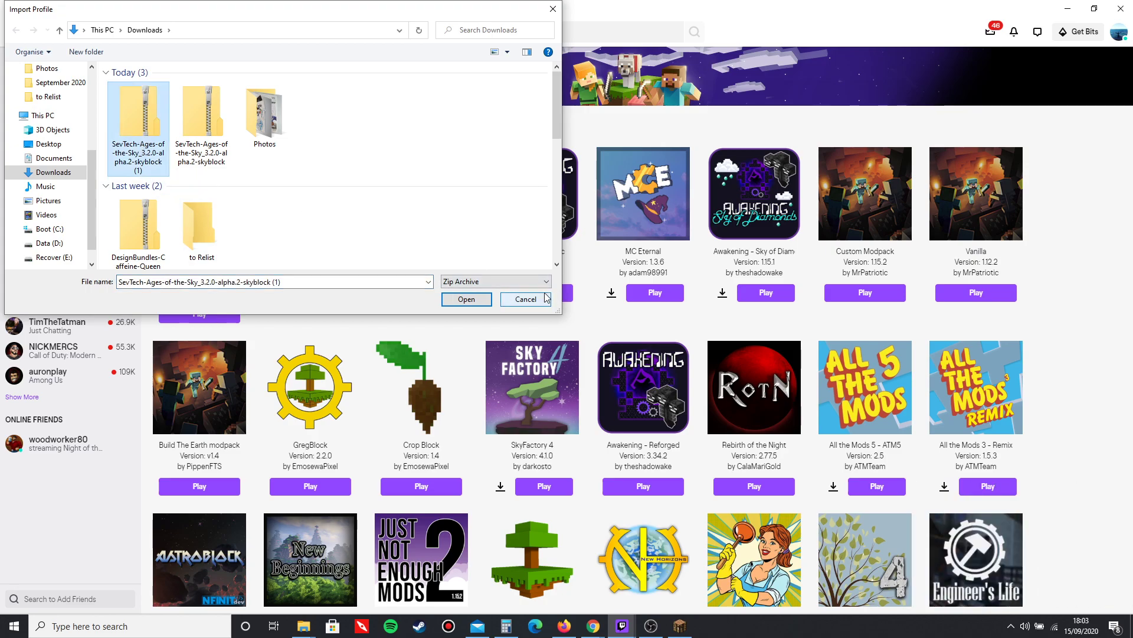
click(467, 299)
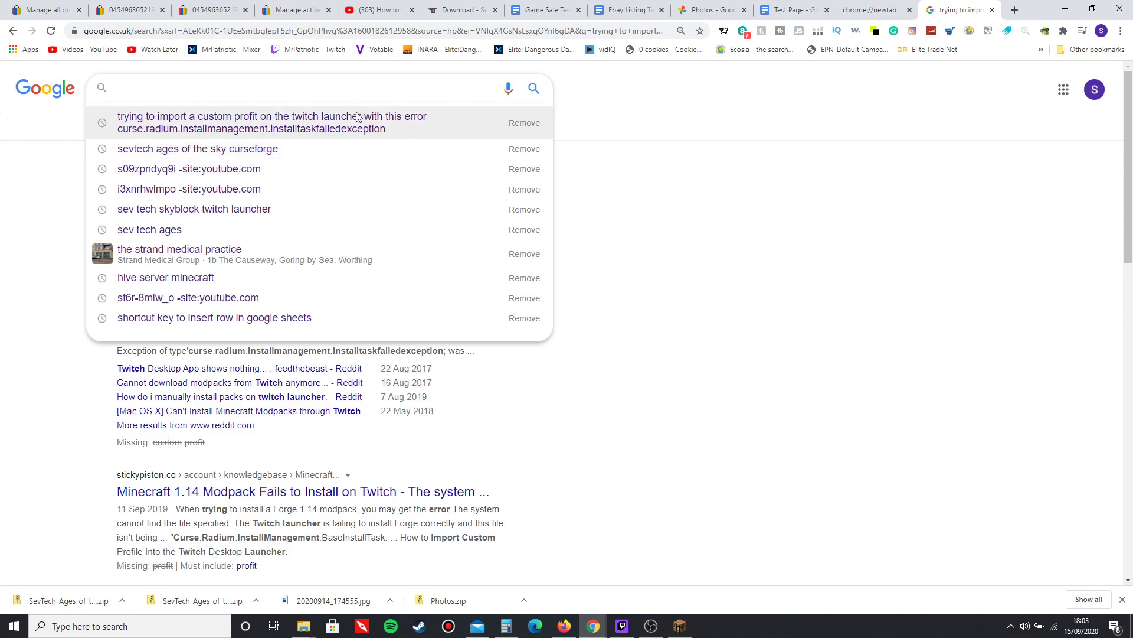
mouse_move(365, 122)
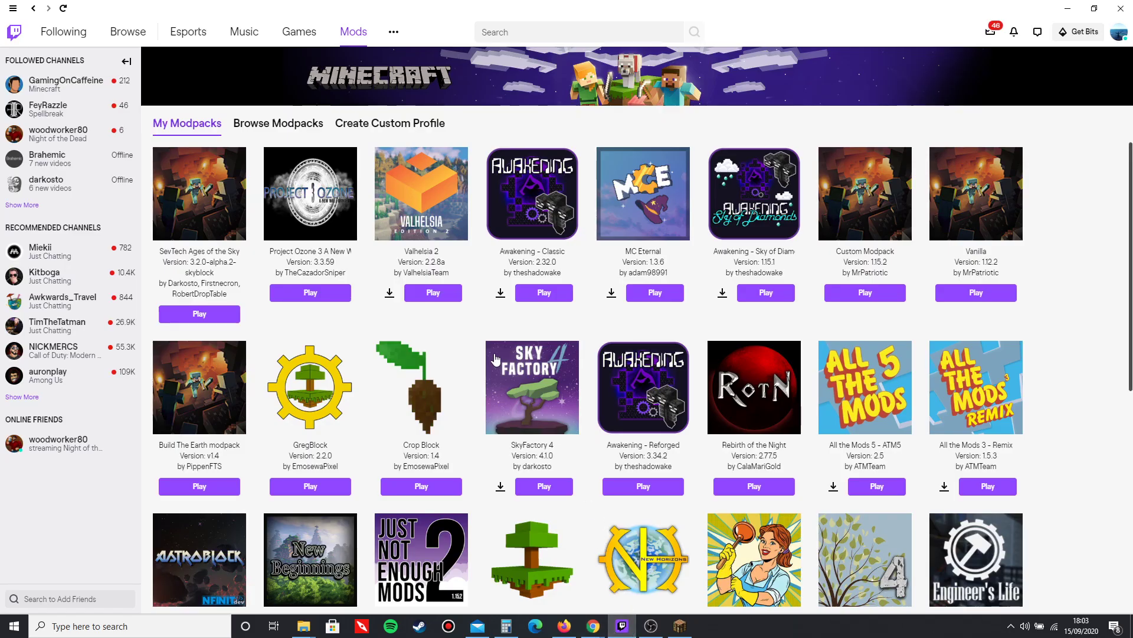
Bring up the launcher's application menu (File, Edit, View) over My Modpacks.
click(19, 16)
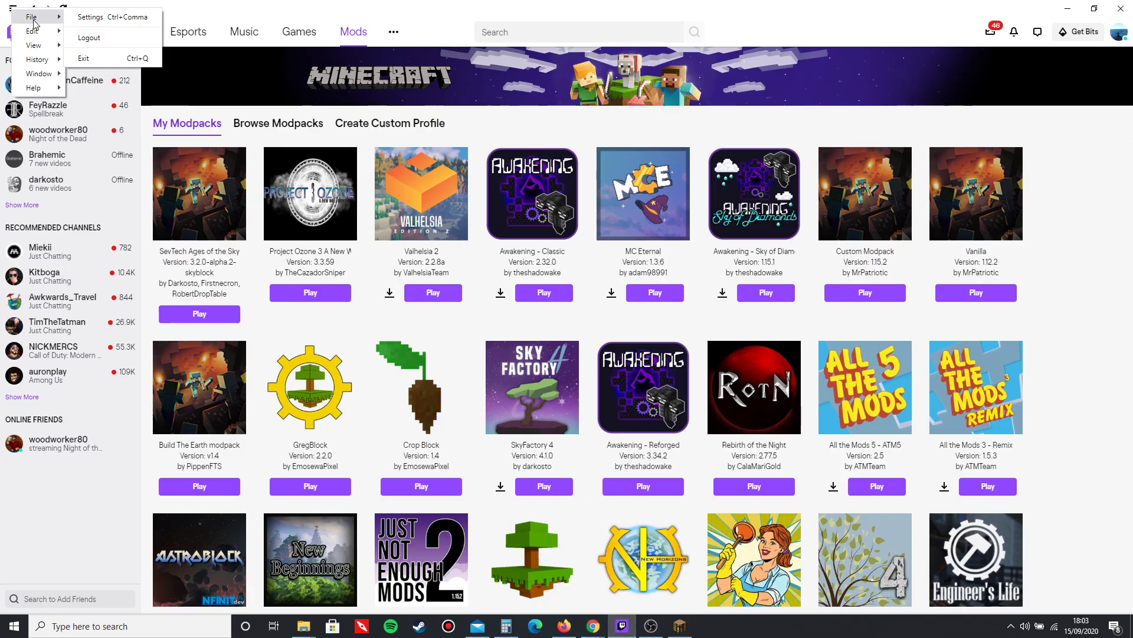
mouse_move(109, 58)
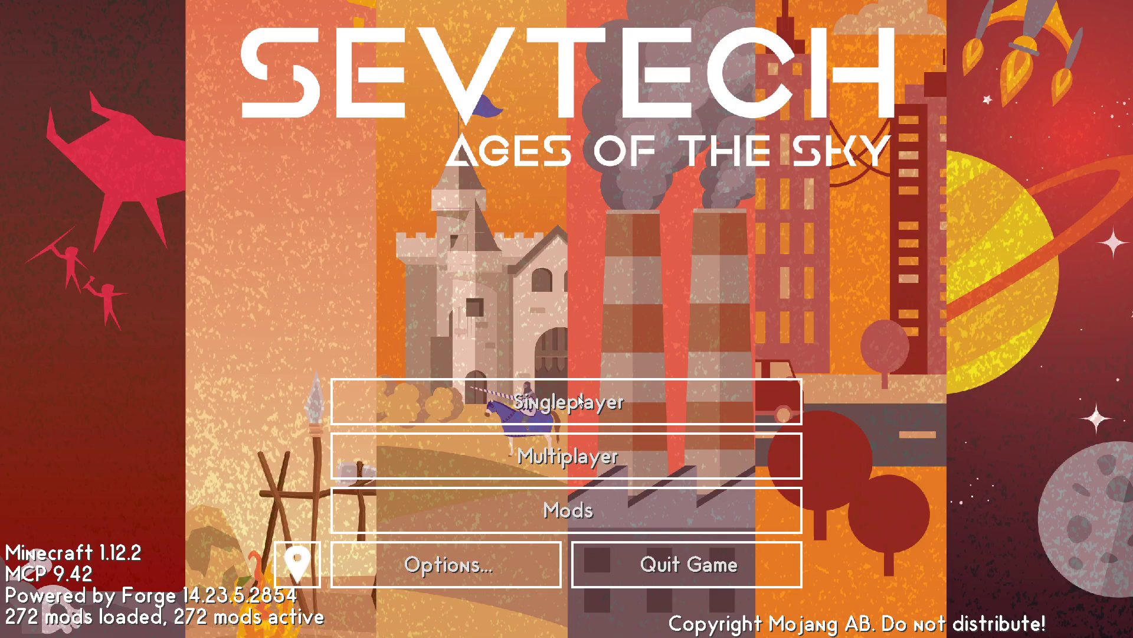
mouse_move(561, 340)
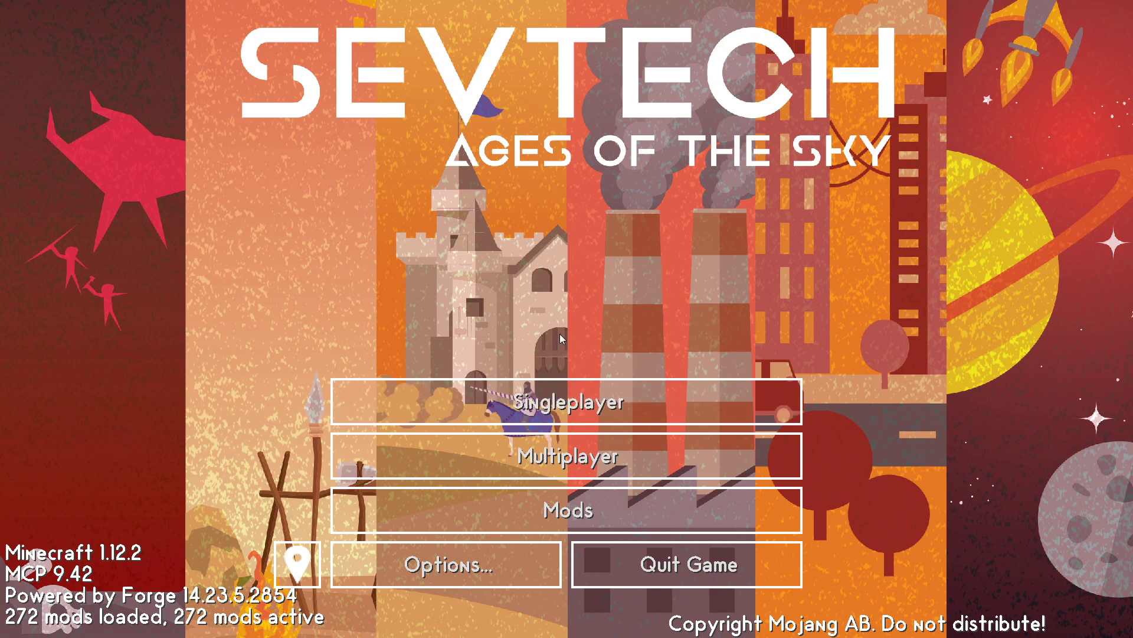